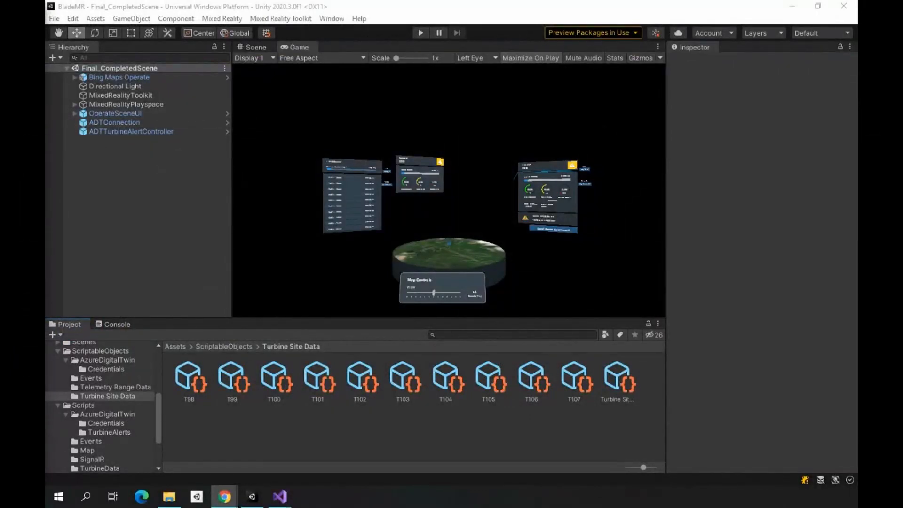
mouse_move(489, 138)
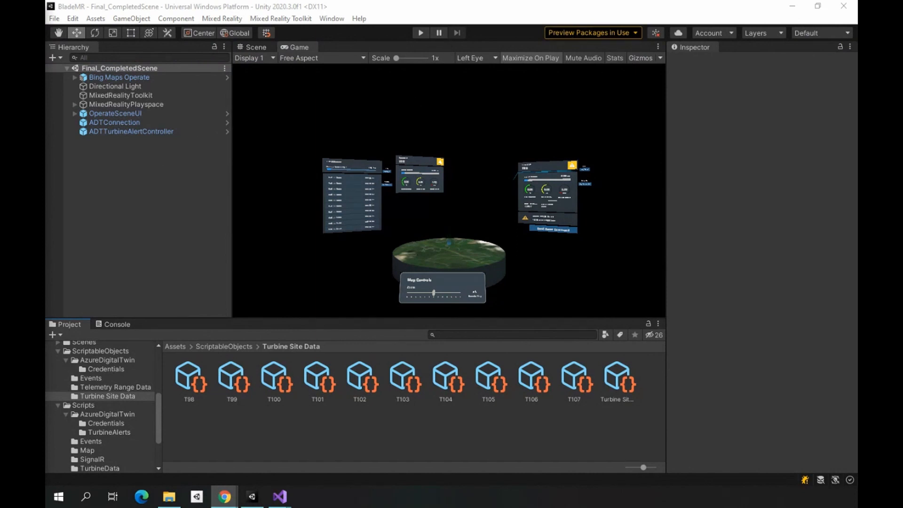
mouse_move(453, 188)
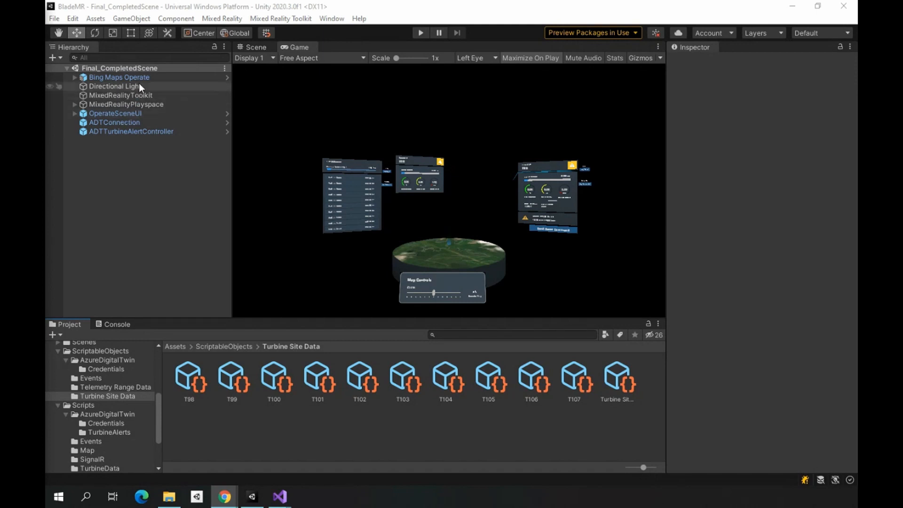
- Select Bing Maps Operate to show its Map Session developer key and localization settings
left_click(119, 77)
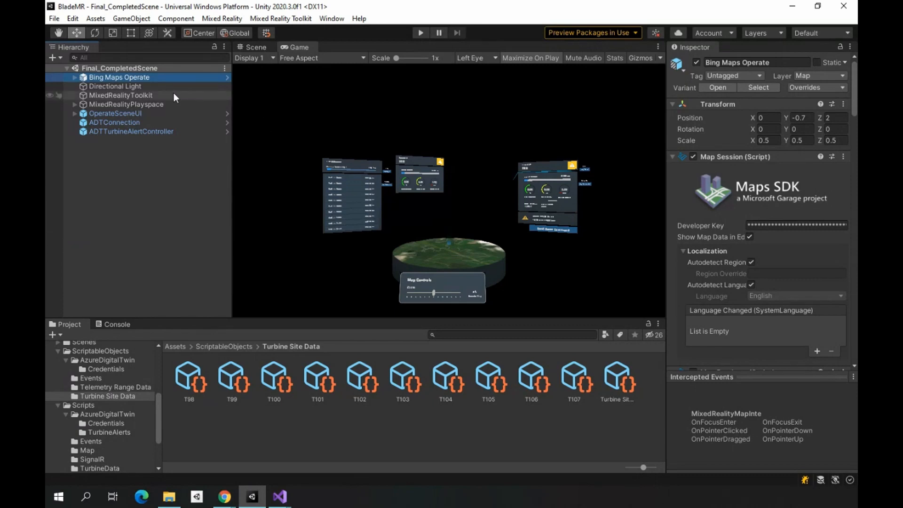
- Inspect OperateSceneUI's UI manager, then view the T98 turbine panel in the Scene view
left_click(116, 113)
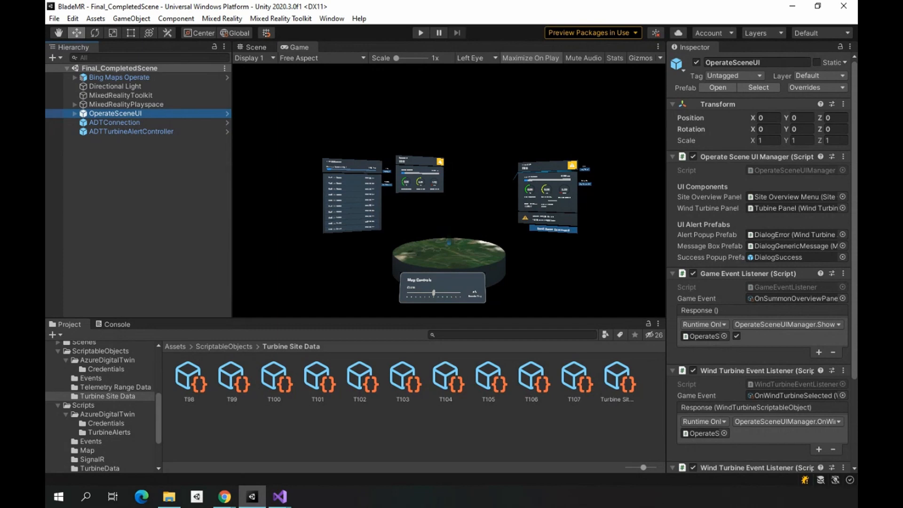
mouse_move(441, 200)
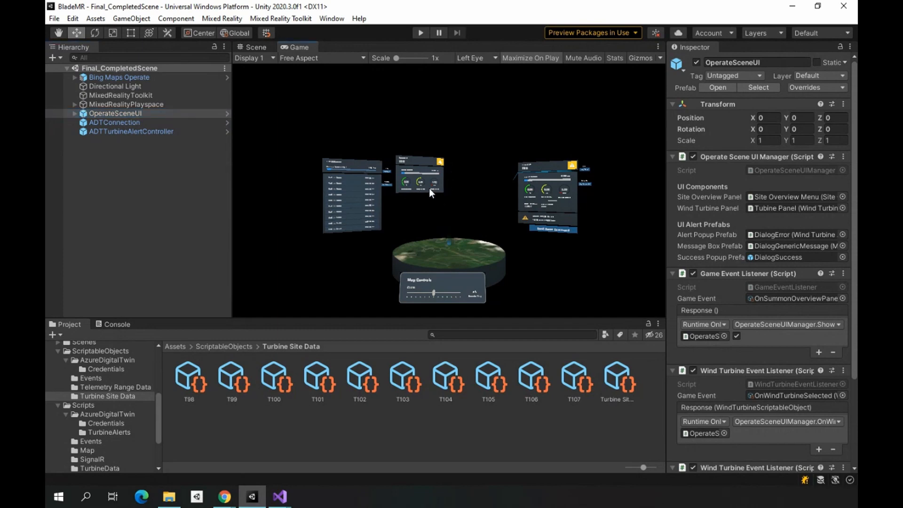
left_click(252, 47)
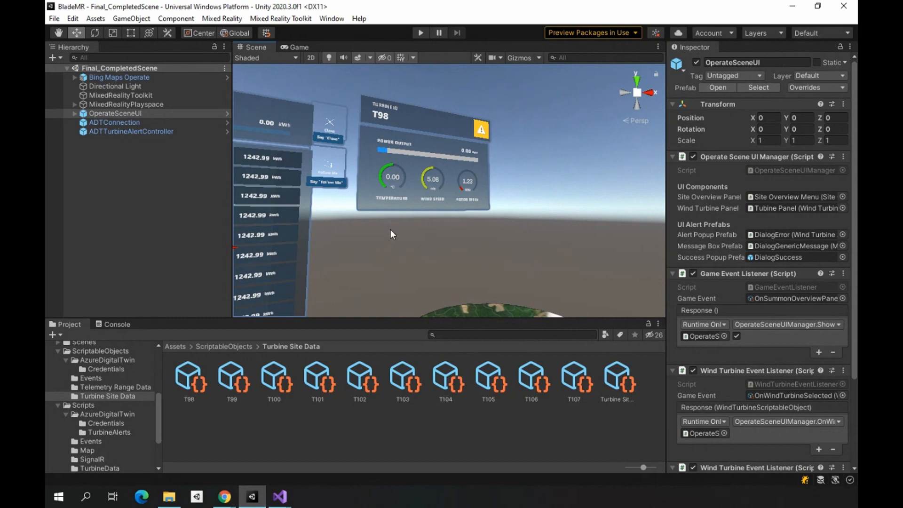
- Zoom into the panel's alert and reset area, then inspect ADTConnection's ADT Data Handler
left_click_drag(391, 234, 468, 233)
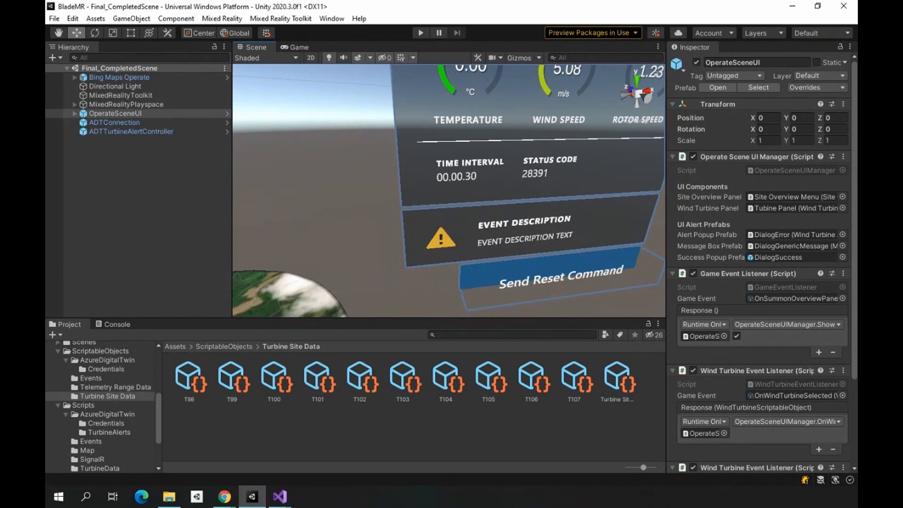
mouse_move(522, 250)
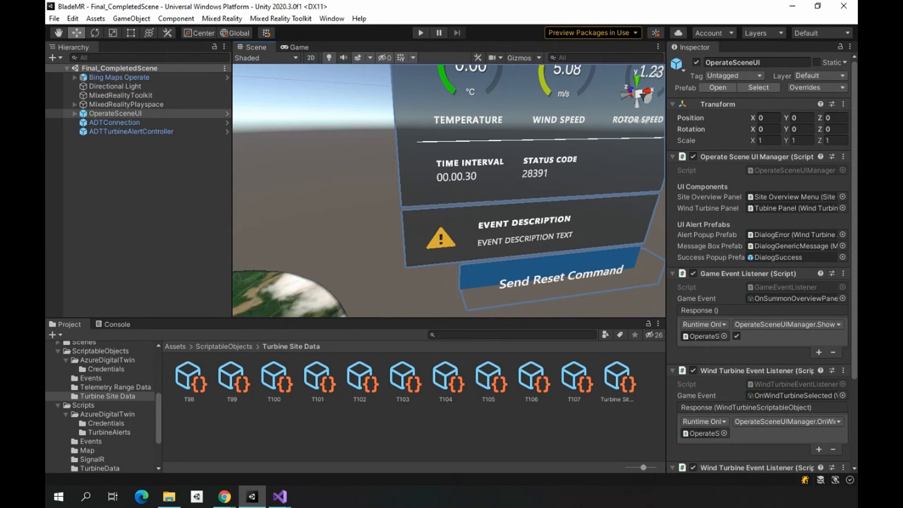
mouse_move(357, 193)
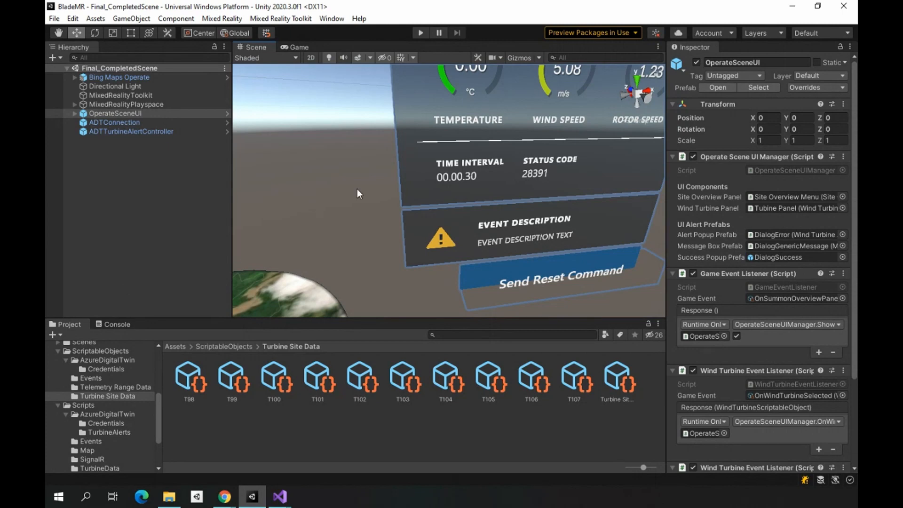
mouse_move(418, 194)
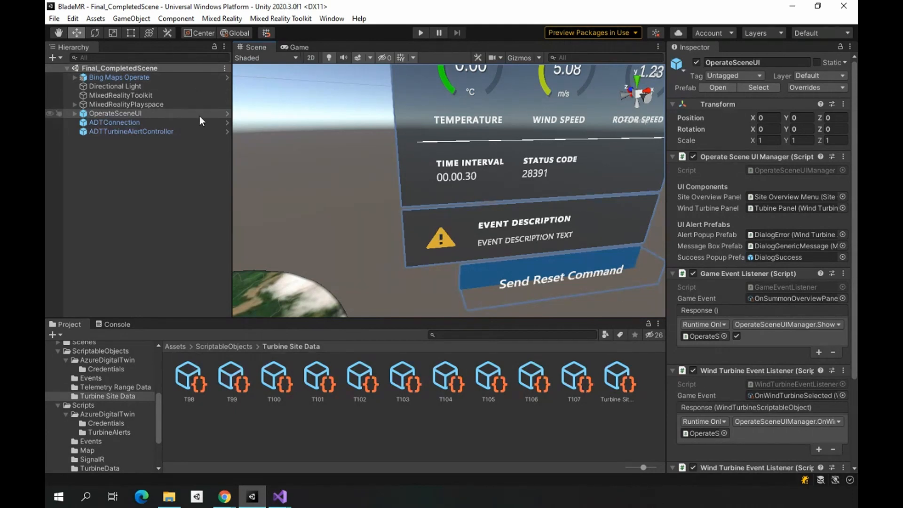
left_click(114, 122)
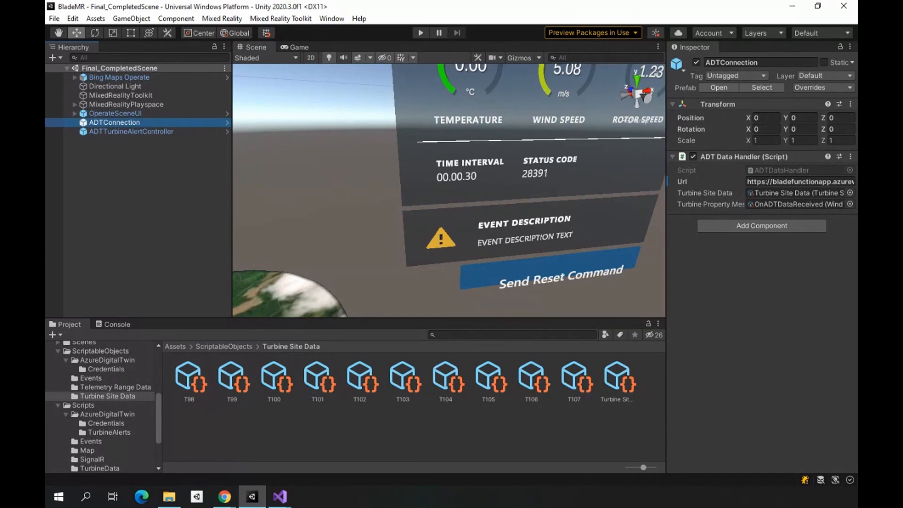
mouse_move(774, 192)
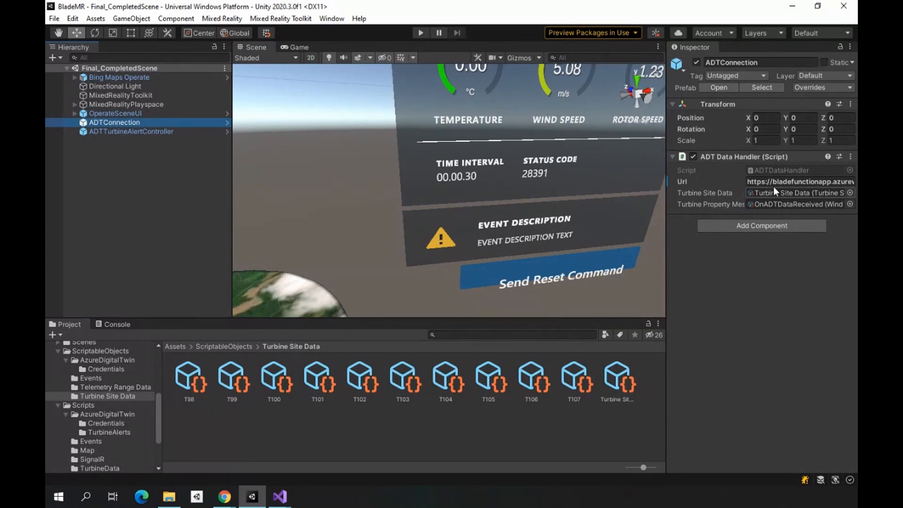
left_click(800, 182)
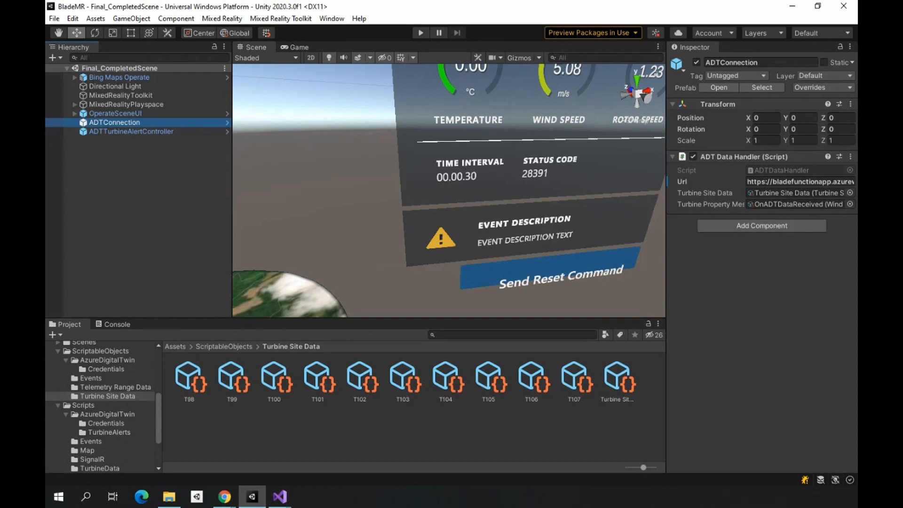
mouse_move(353, 112)
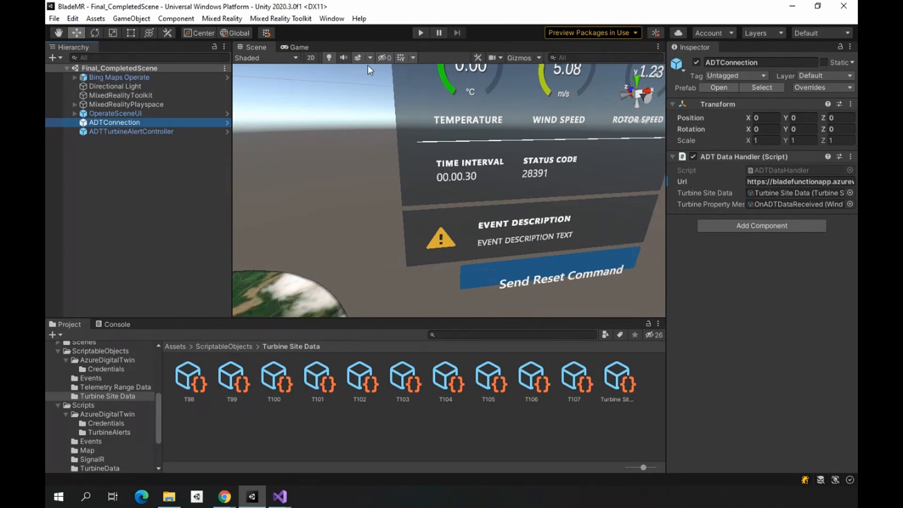
- Inspect ADTTurbineAlertController, then open the Turbine Site Data folder listing T98–T107
left_click(131, 132)
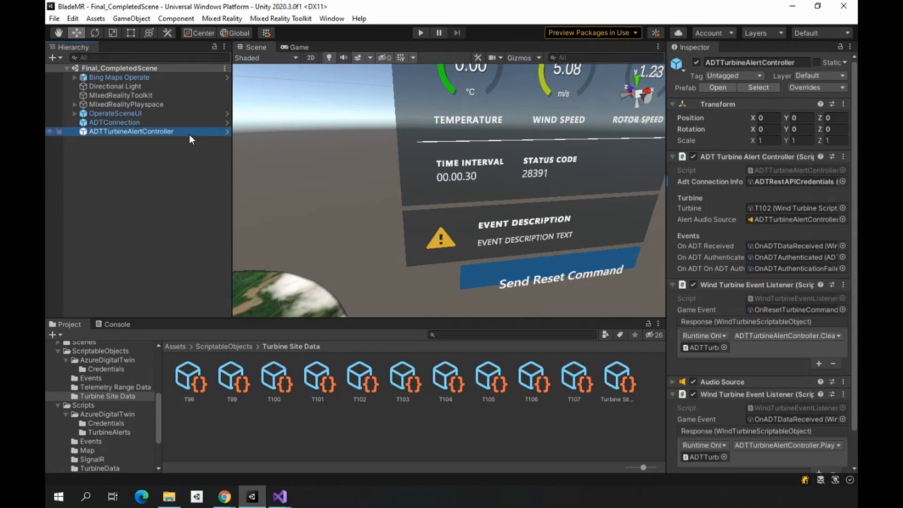
mouse_move(213, 127)
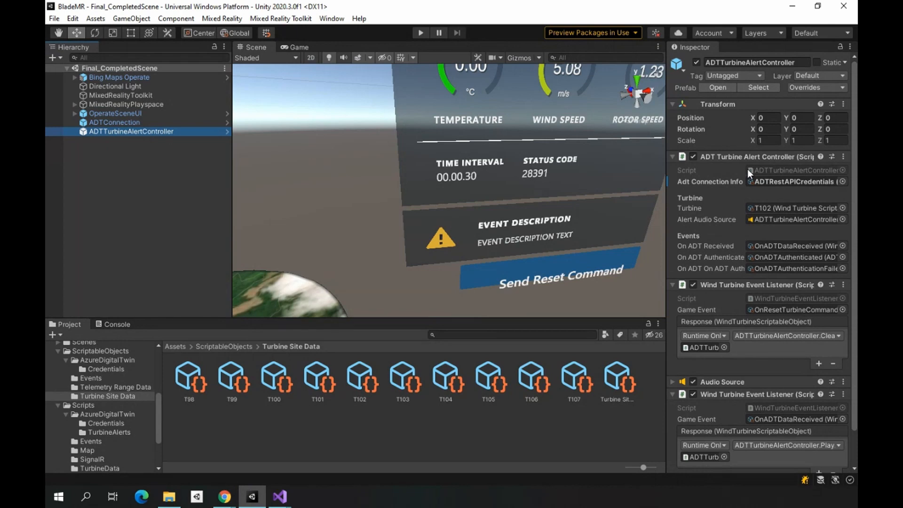
mouse_move(311, 228)
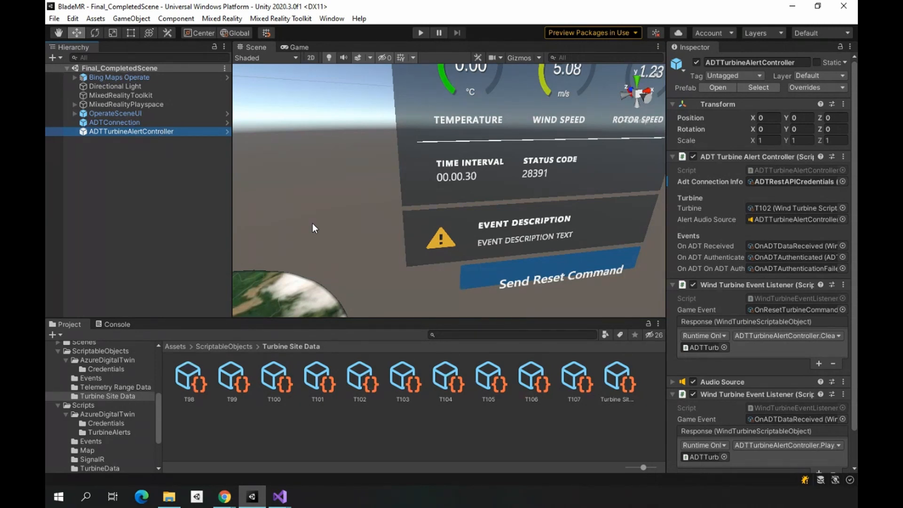
mouse_move(380, 167)
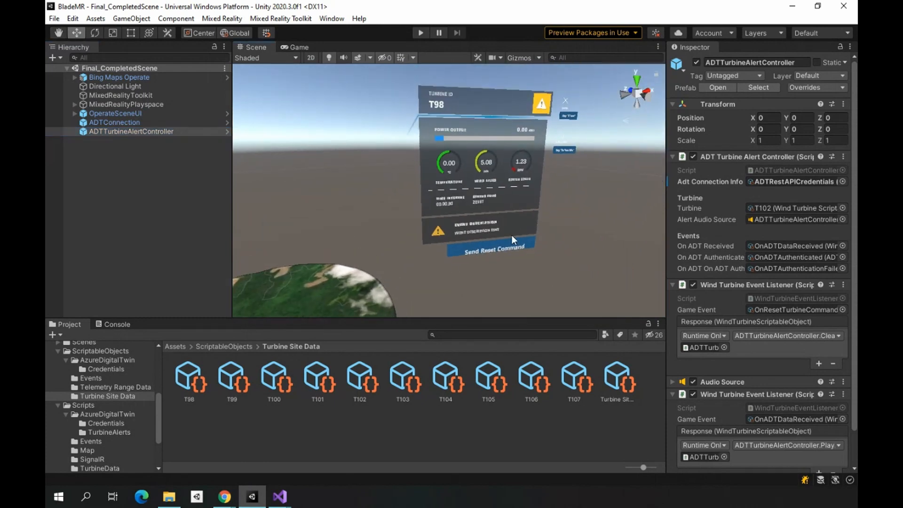
mouse_move(443, 255)
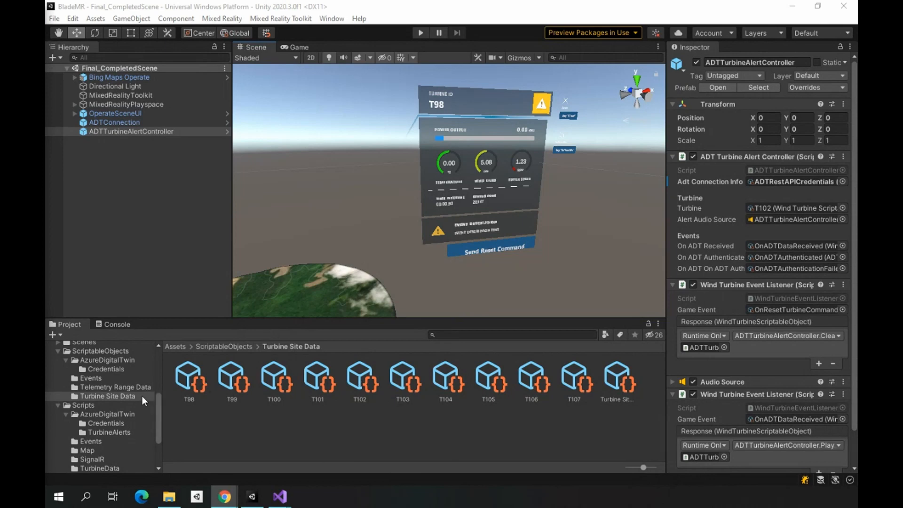
left_click(107, 396)
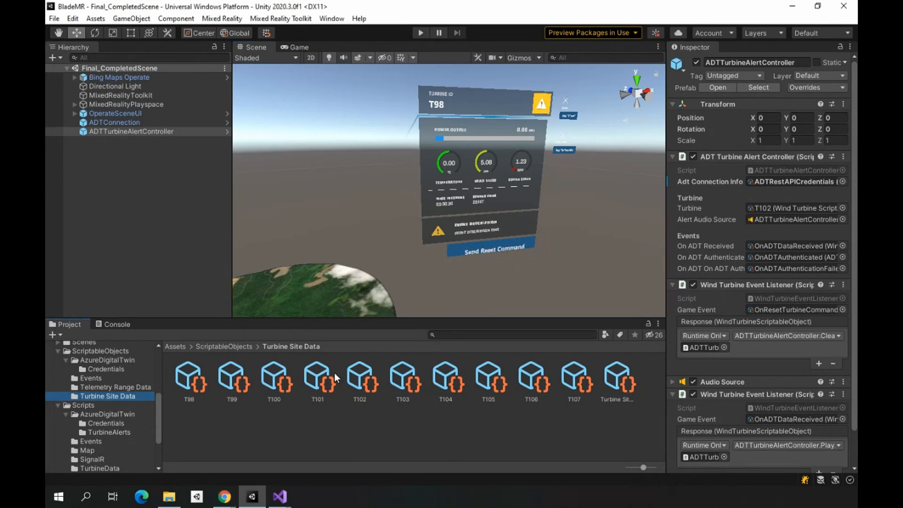
mouse_move(513, 423)
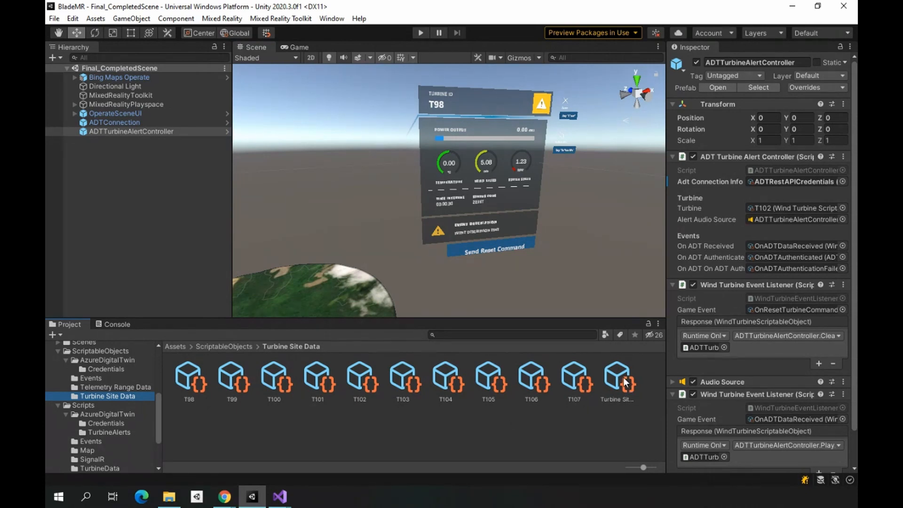
left_click(617, 377)
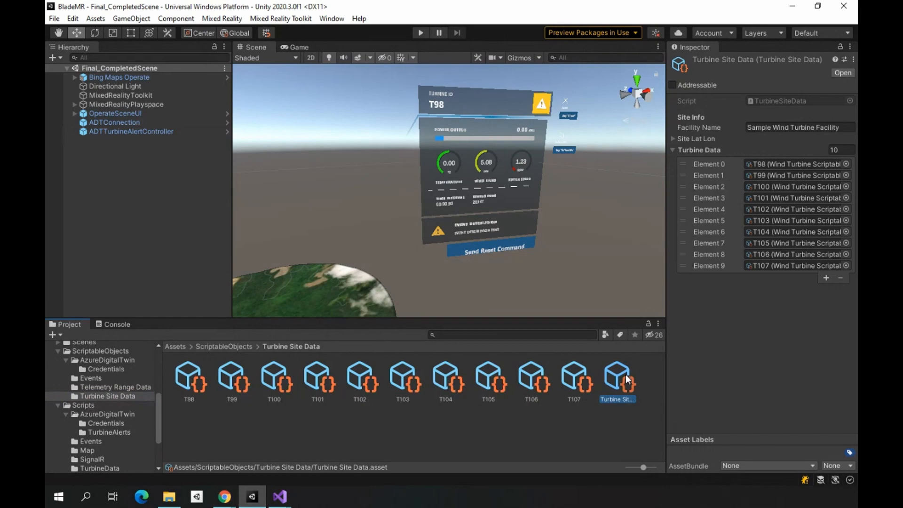
mouse_move(784, 122)
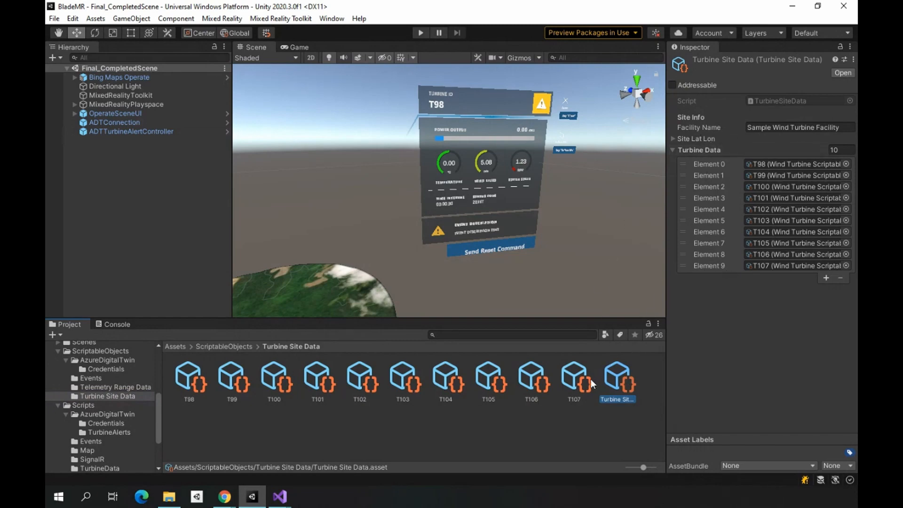
left_click(574, 377)
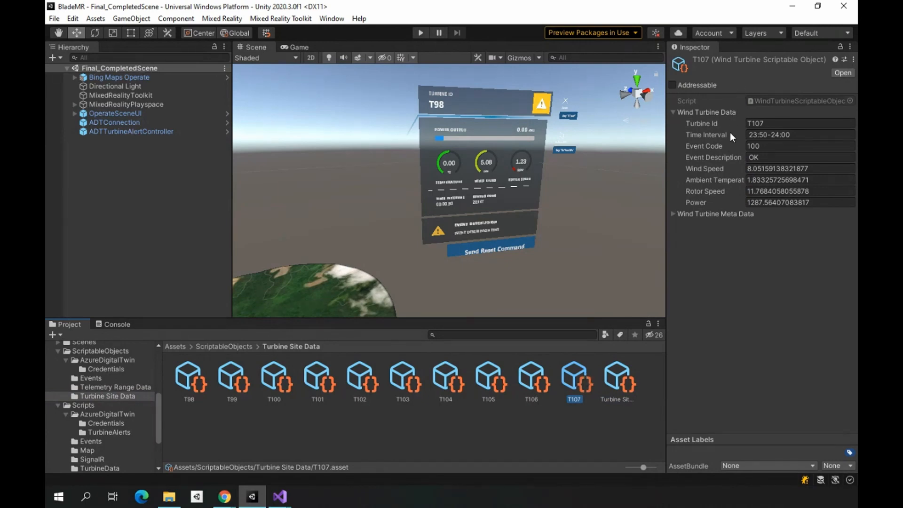
mouse_move(736, 129)
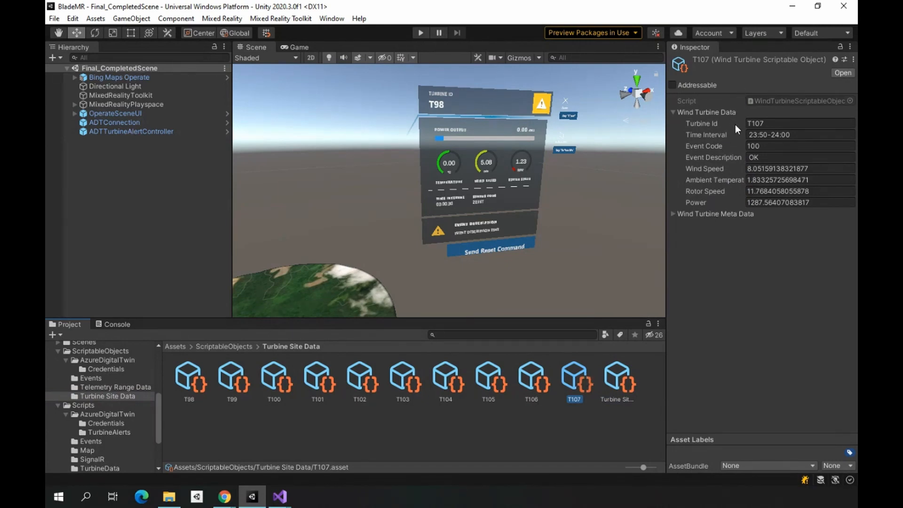
mouse_move(753, 117)
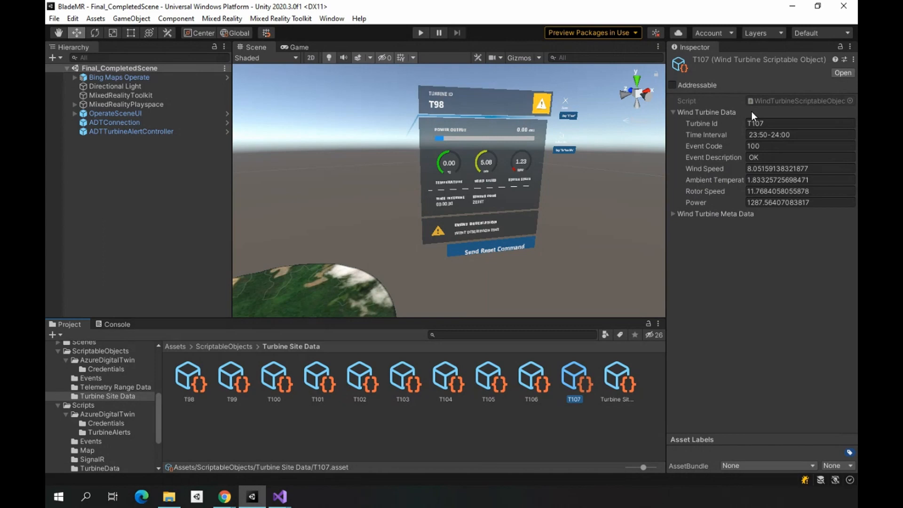
left_click(801, 191)
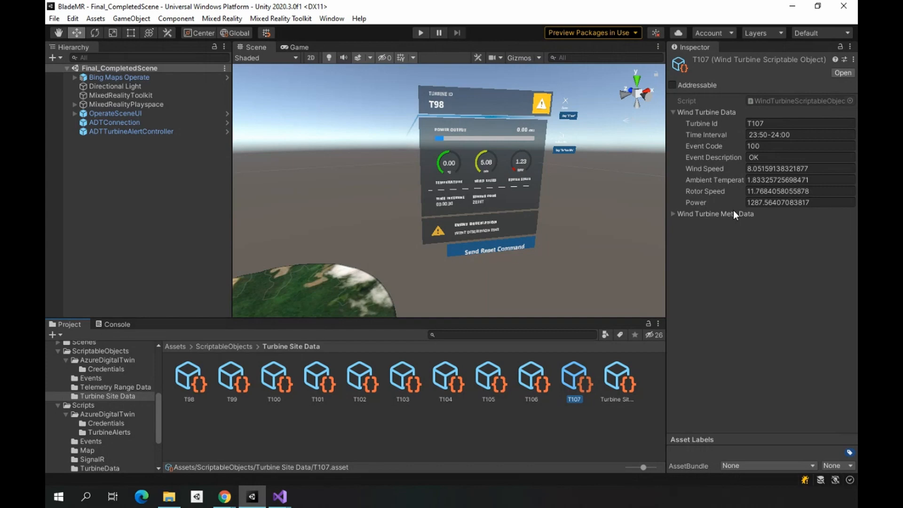
left_click(800, 180)
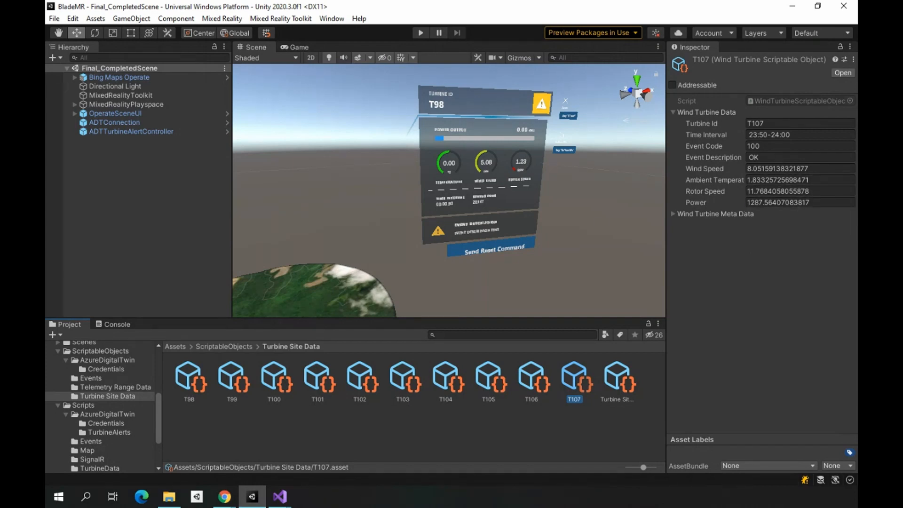
mouse_move(380, 202)
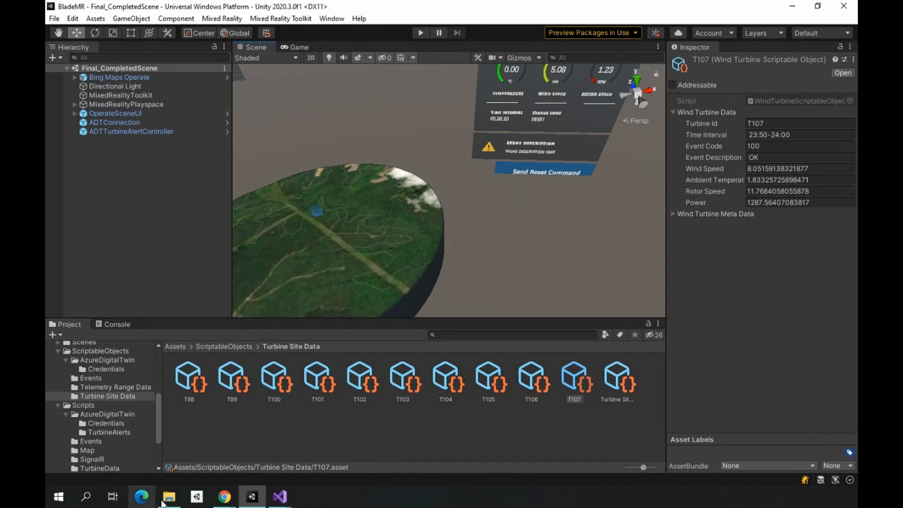
left_click(169, 496)
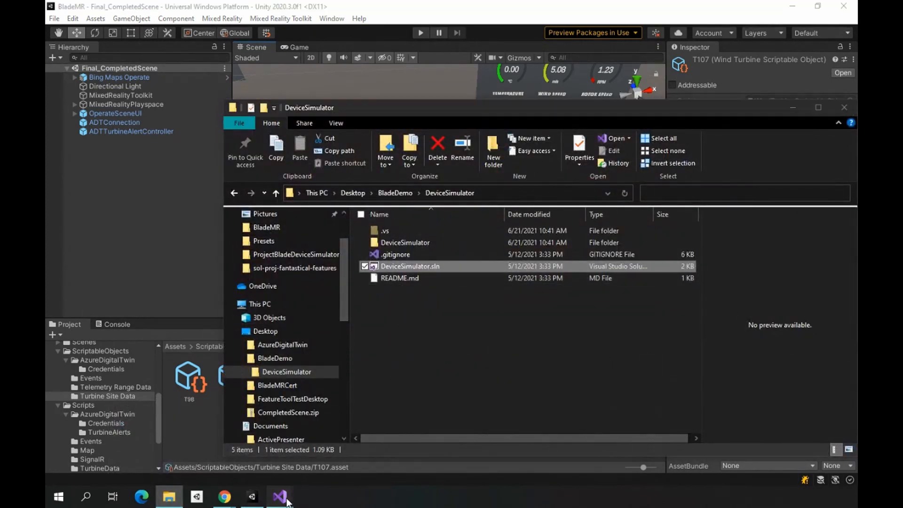
- Switch to the DeviceSimulator solution in Visual Studio and start it running
left_click(280, 496)
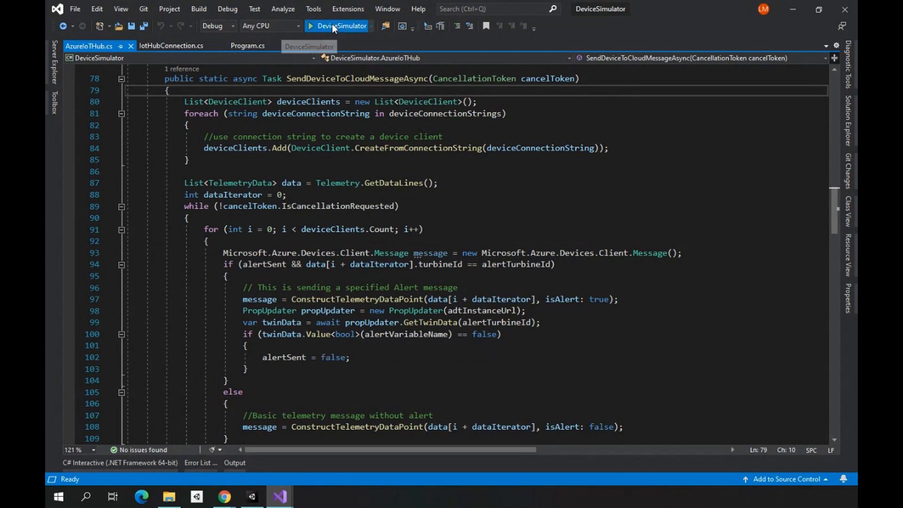
left_click(310, 26)
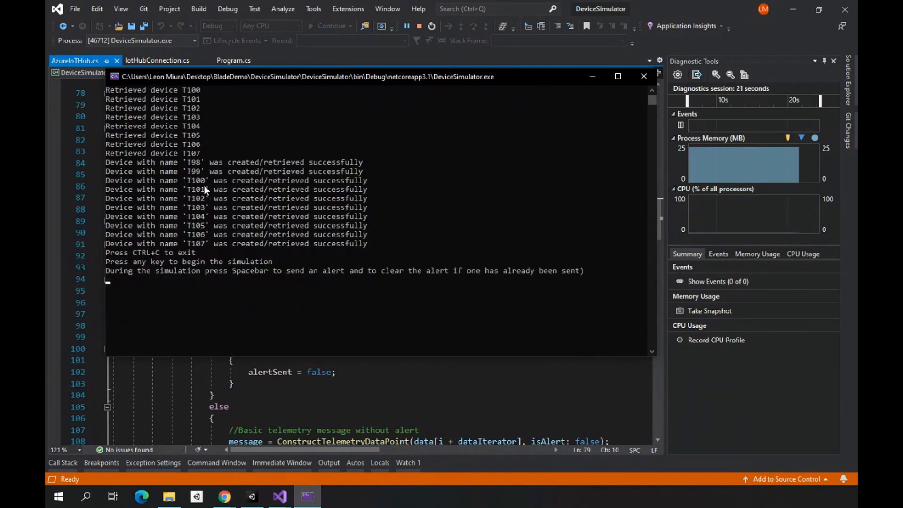
mouse_move(219, 318)
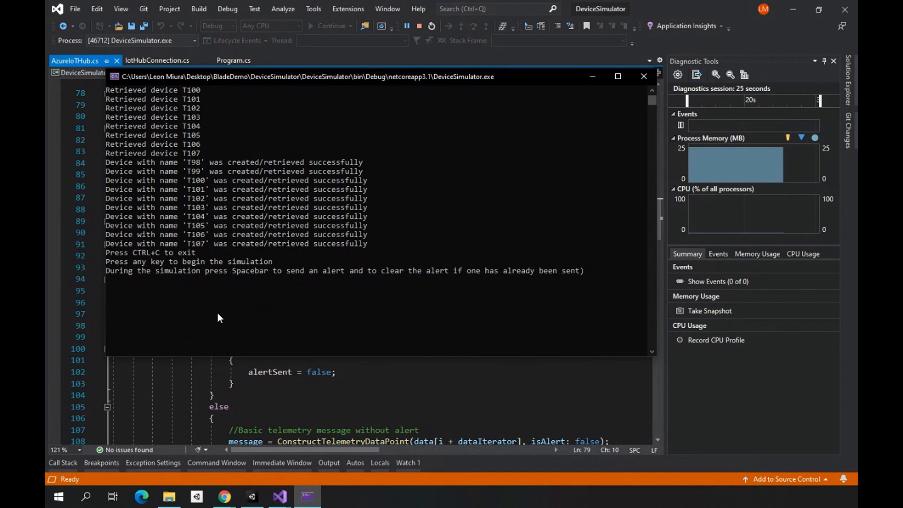
mouse_move(273, 305)
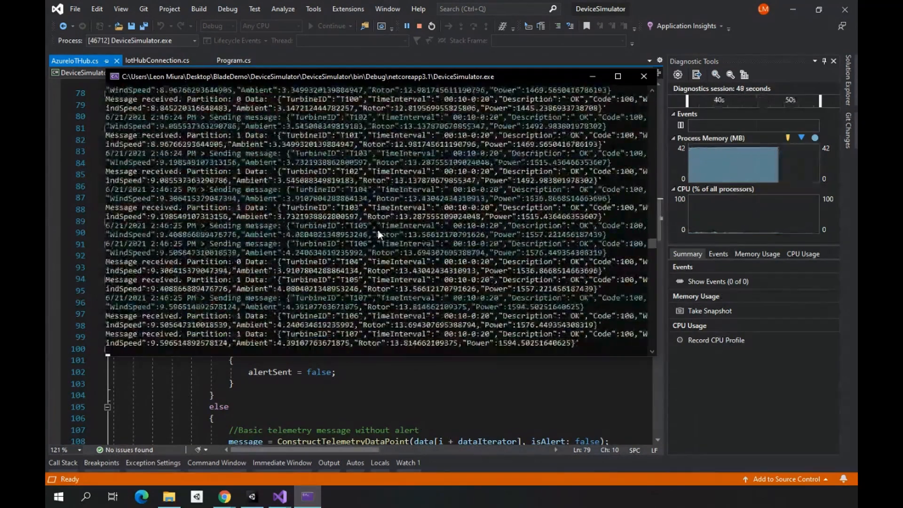
- Return to Unity and enter Play mode for the wind-farm scene
left_click(252, 497)
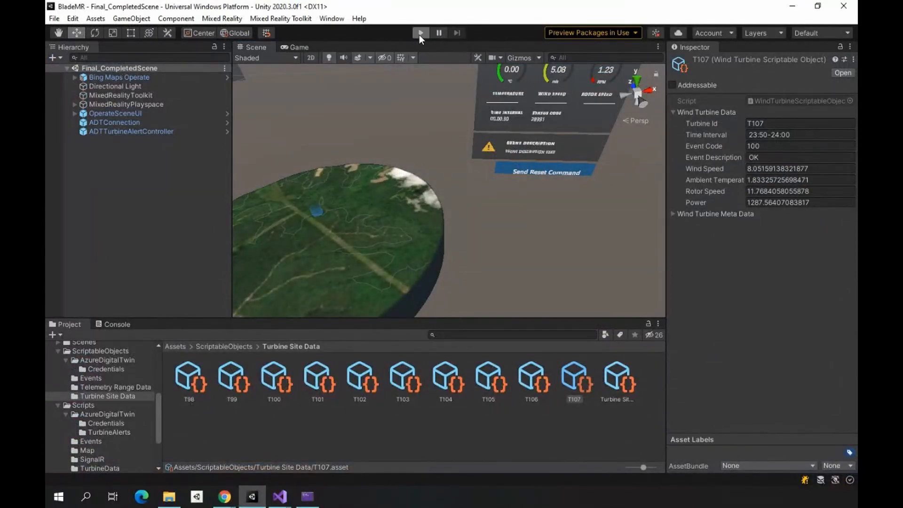
left_click(420, 33)
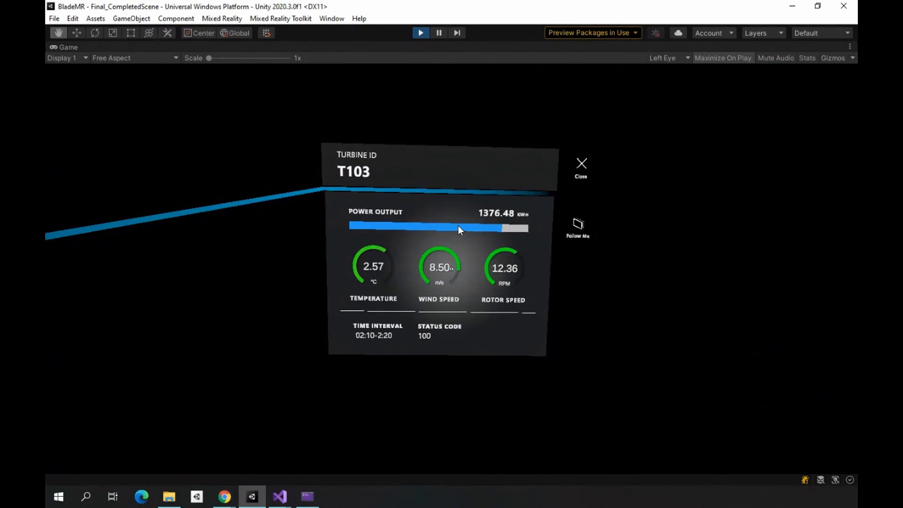
mouse_move(317, 239)
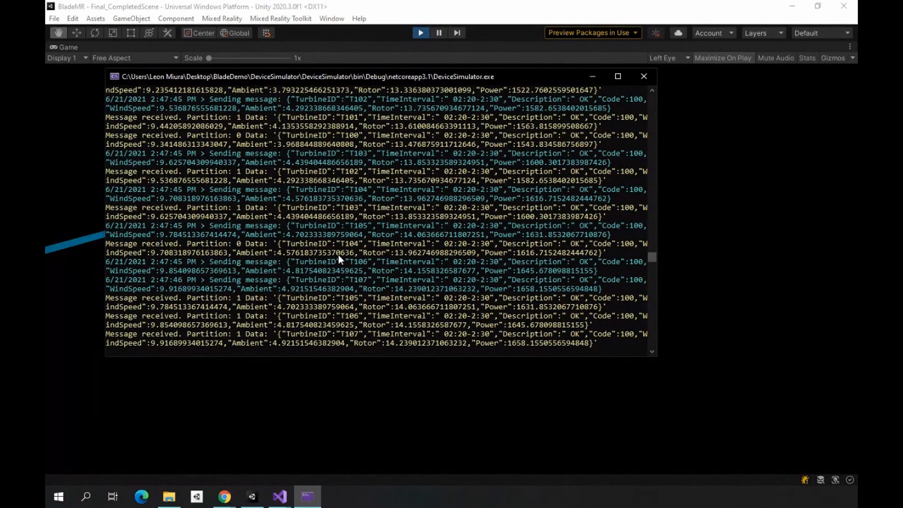
- Trigger a turbine alert from the simulator console, then return to the live scene
left_click(251, 496)
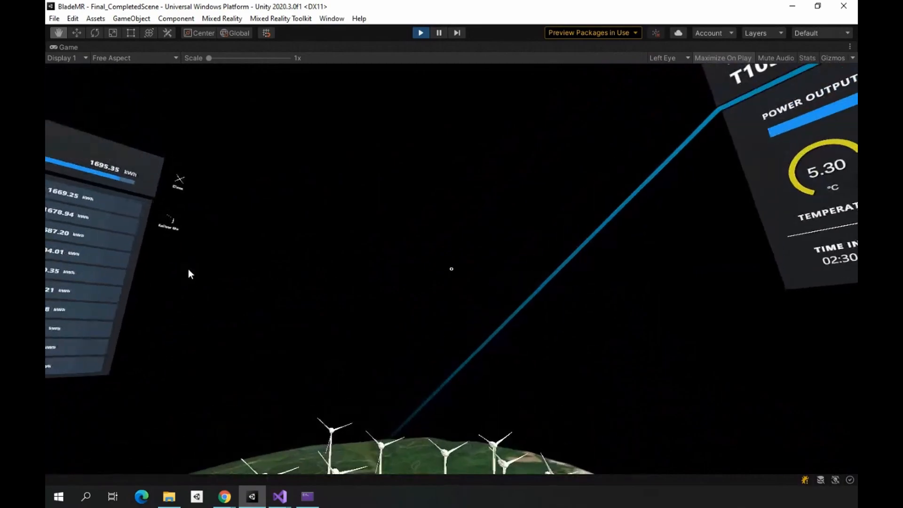
left_click(307, 496)
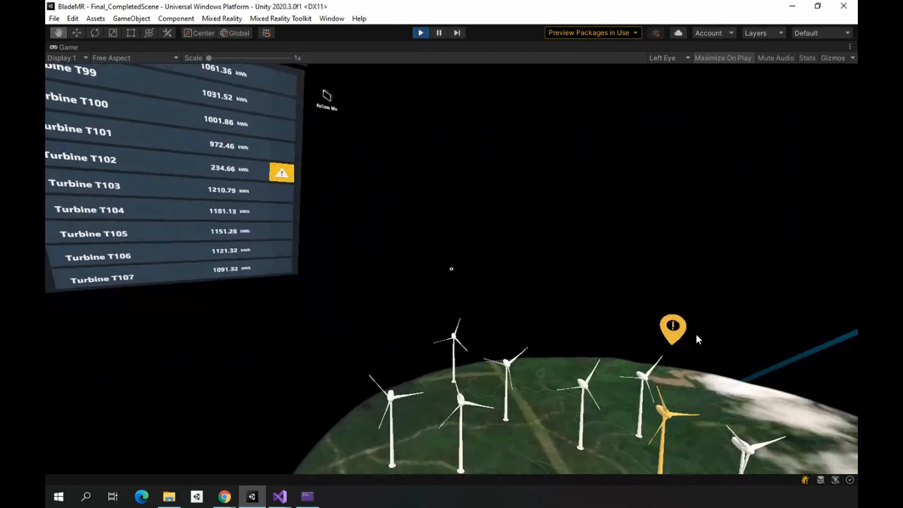
- Open turbine T102's light-icing alert panel and send its reset command
left_click(673, 330)
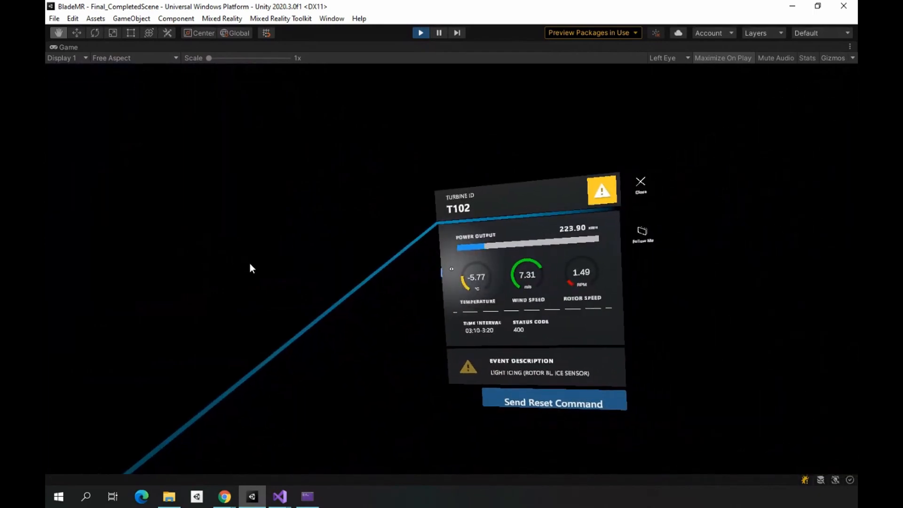
mouse_move(430, 273)
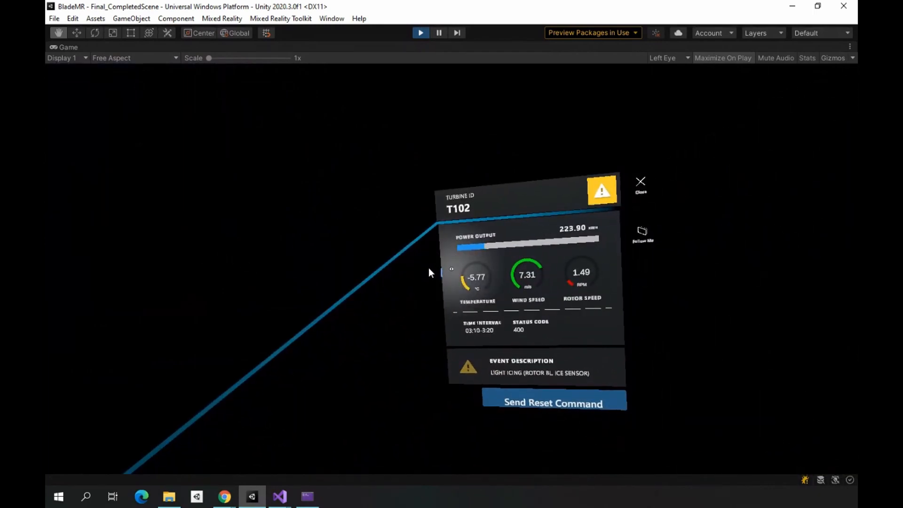
mouse_move(536, 272)
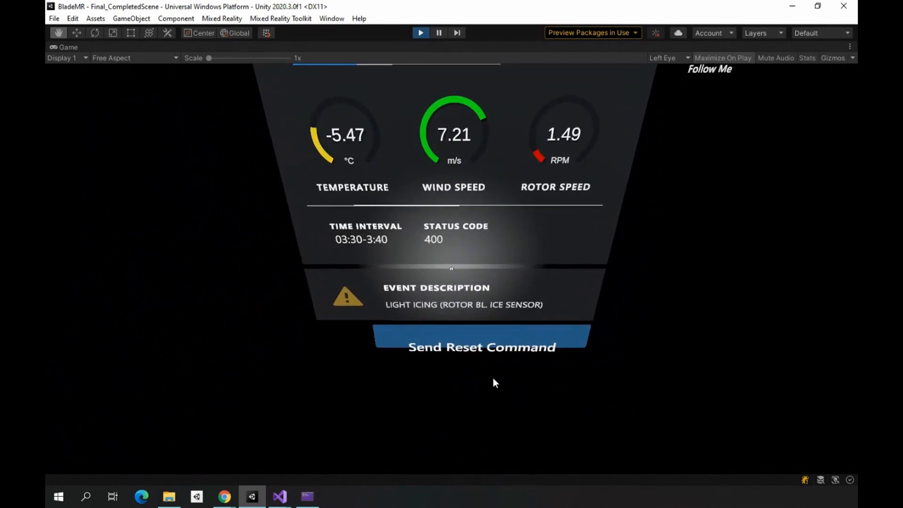
mouse_move(583, 362)
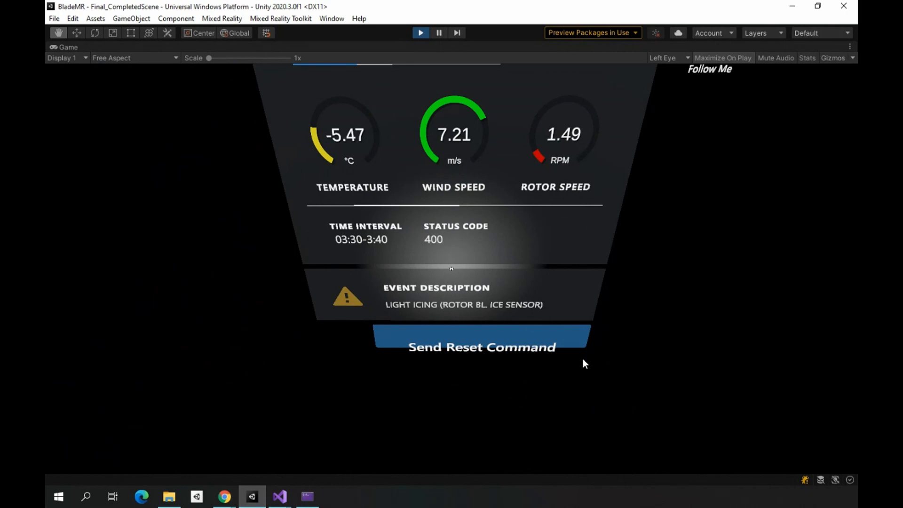
mouse_move(487, 333)
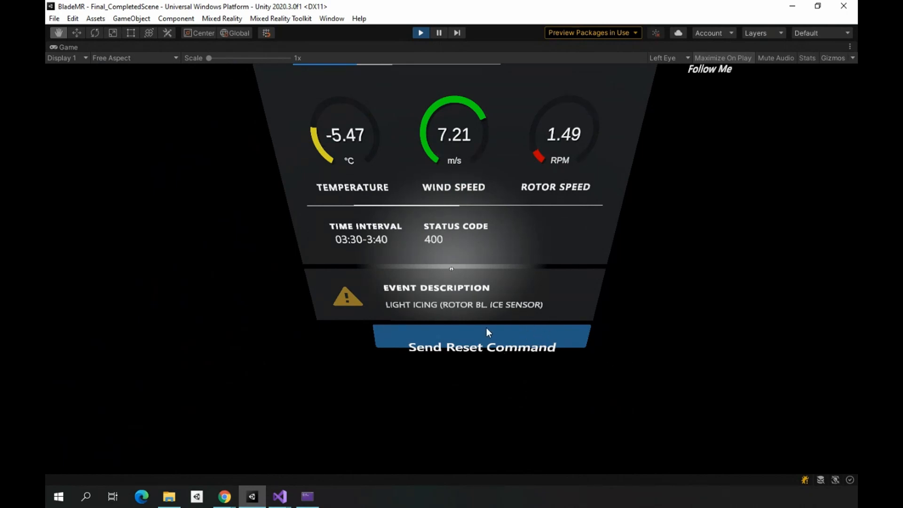
mouse_move(599, 346)
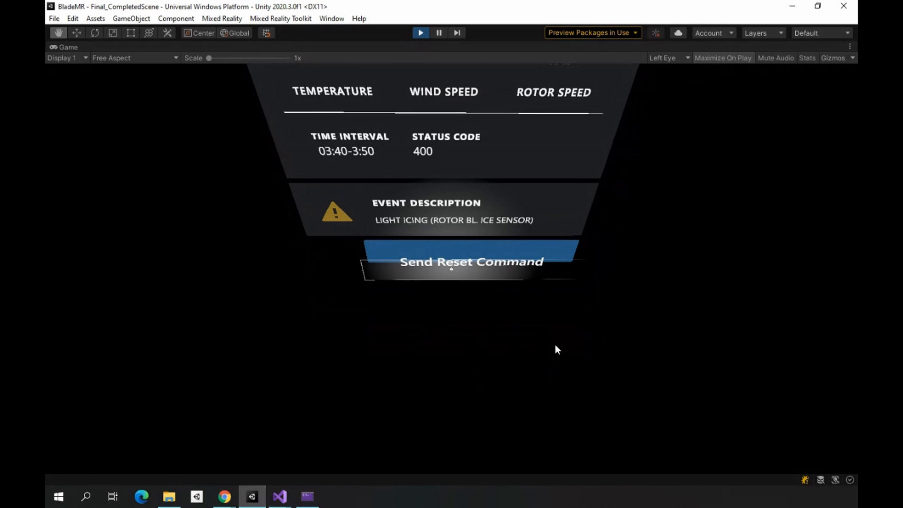
left_click(471, 262)
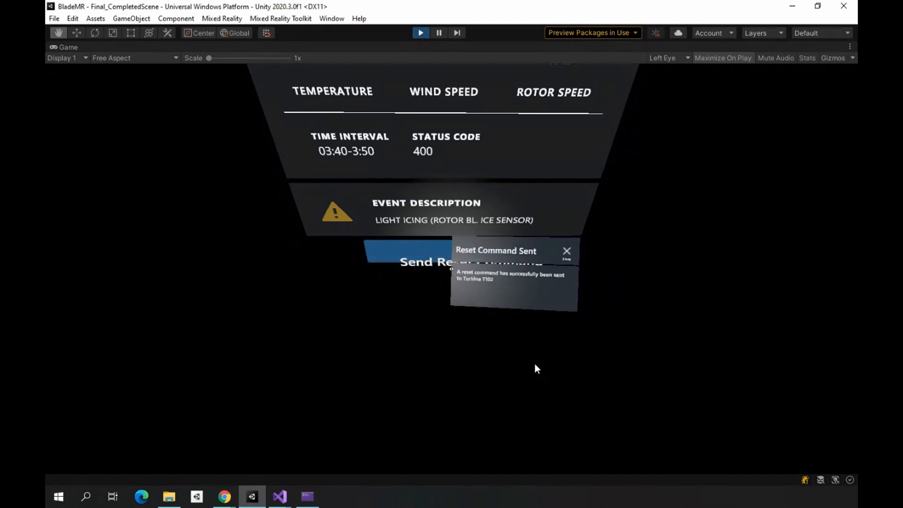